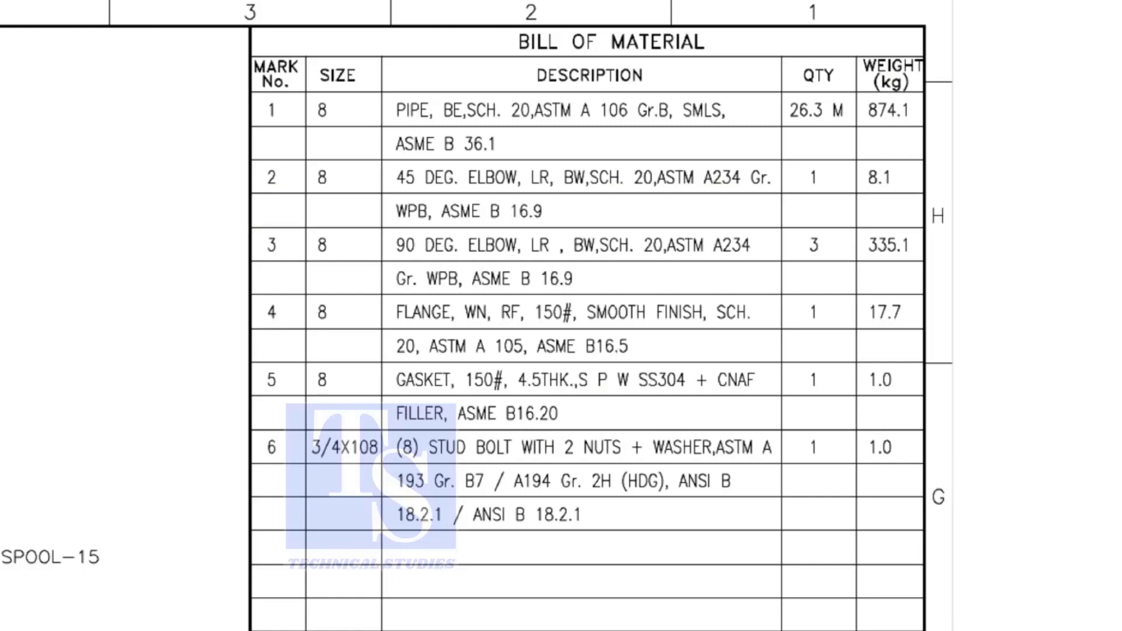
- Draw a red curved pen line under the mark 4 FLANGE description, extending past the table border
left_click_drag(608, 337, 985, 433)
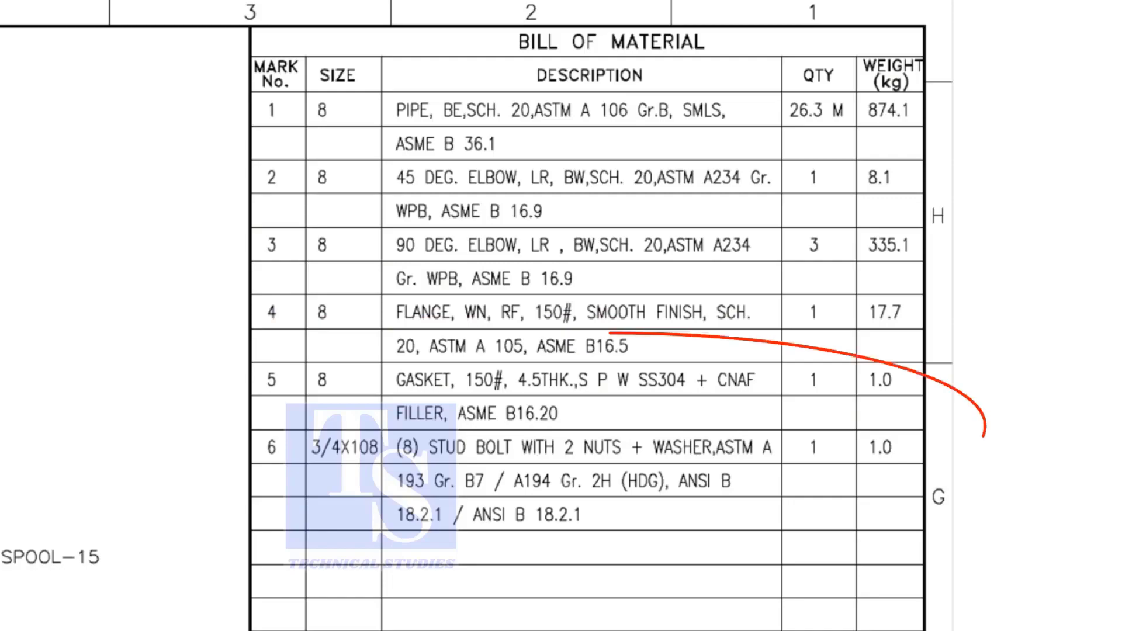